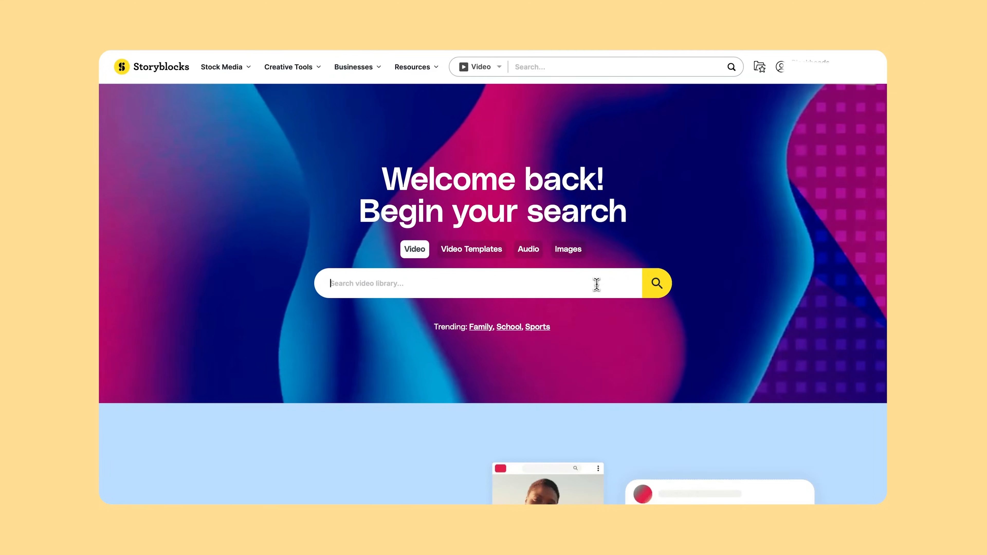
Step: Search the Storyblocks video library for 'luts' and review the 82 results
text(luts)
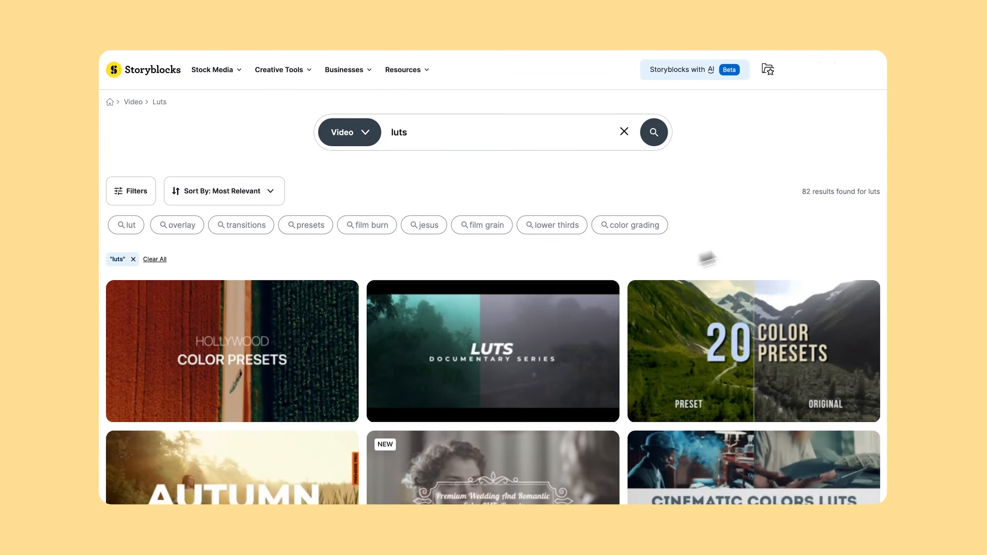
scroll(down, 3)
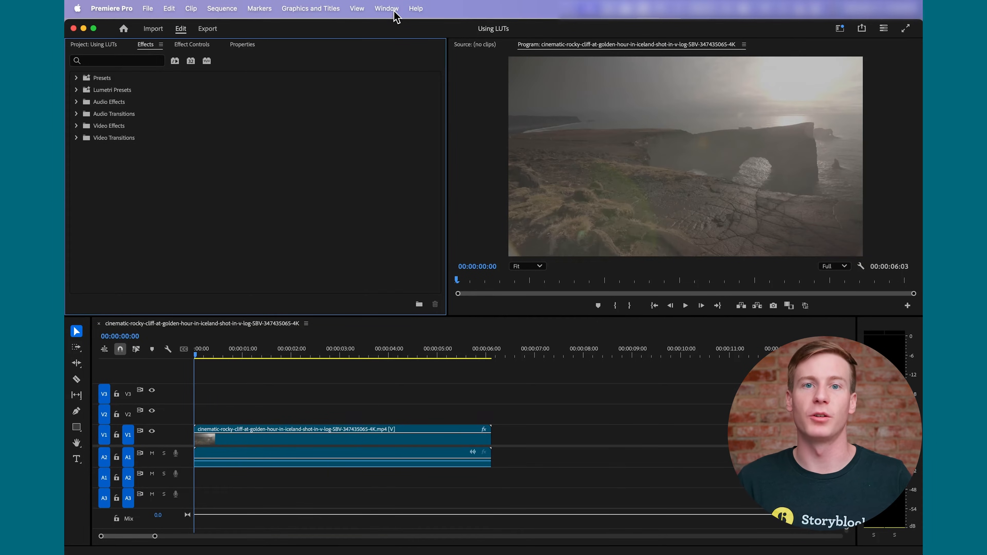
Step: Apply Lumetri Color from Video Effects > Color Correction to the rocky cliff clip
click(386, 8)
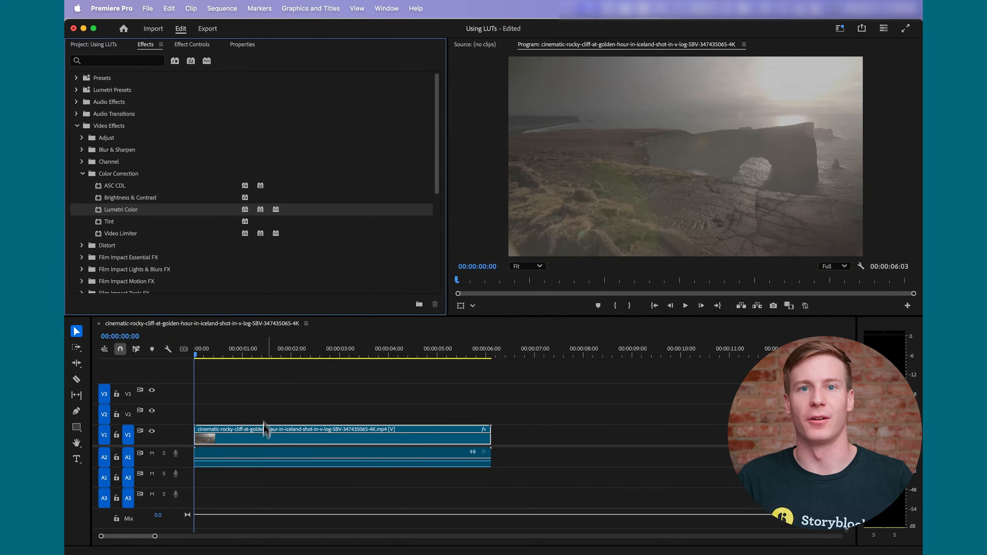
click(191, 44)
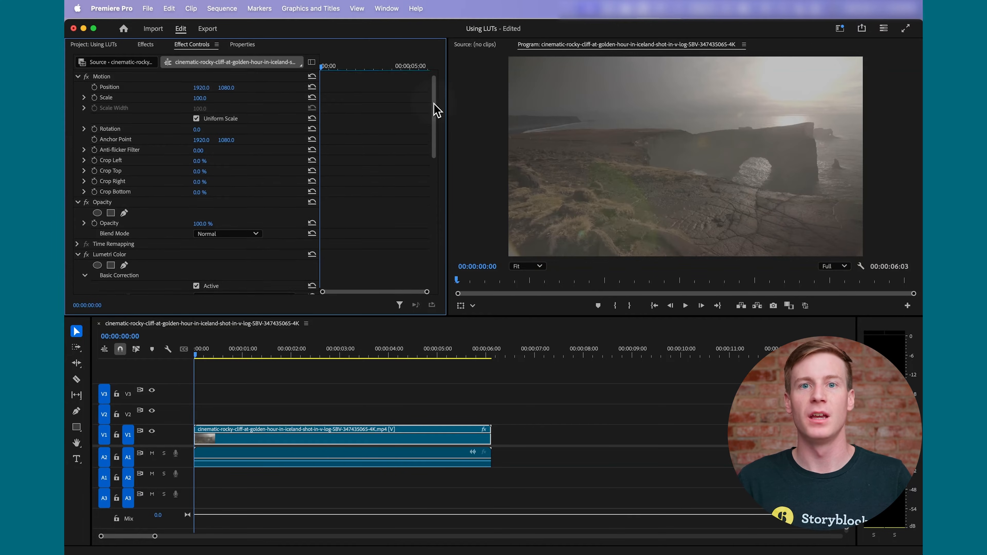
Step: Load the CINECOLOR V-LOG .cube file as the cliff clip's Input LUT
scroll(down, 3)
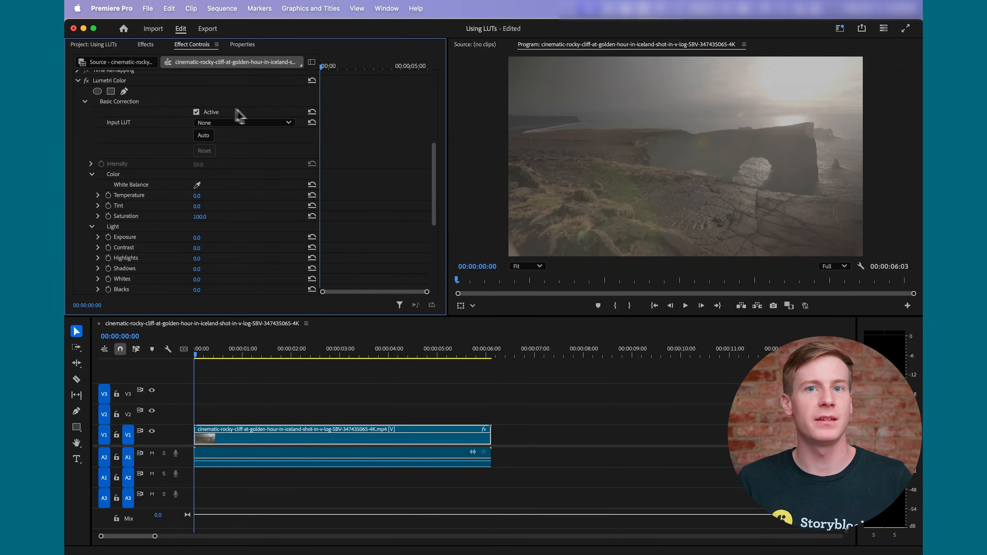
click(244, 123)
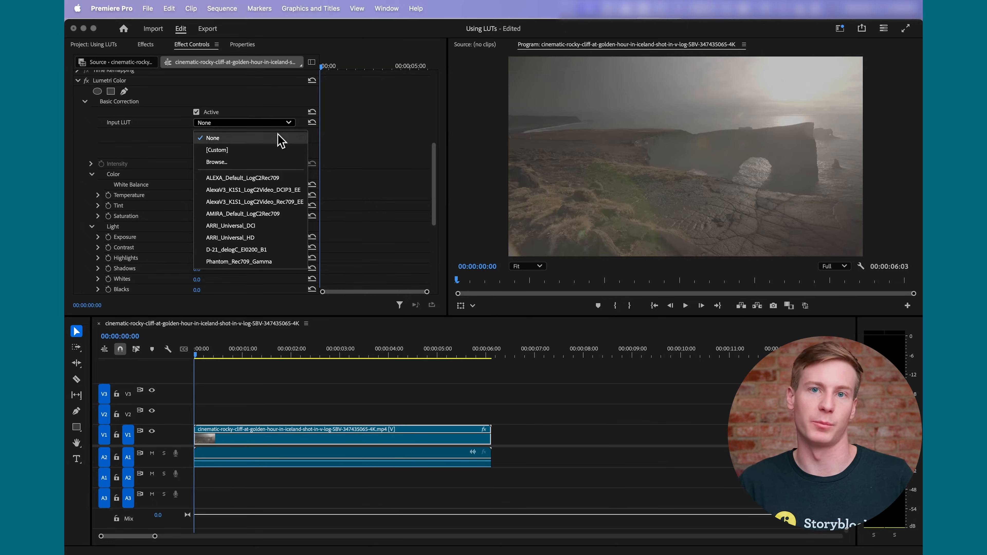
mouse_move(255, 202)
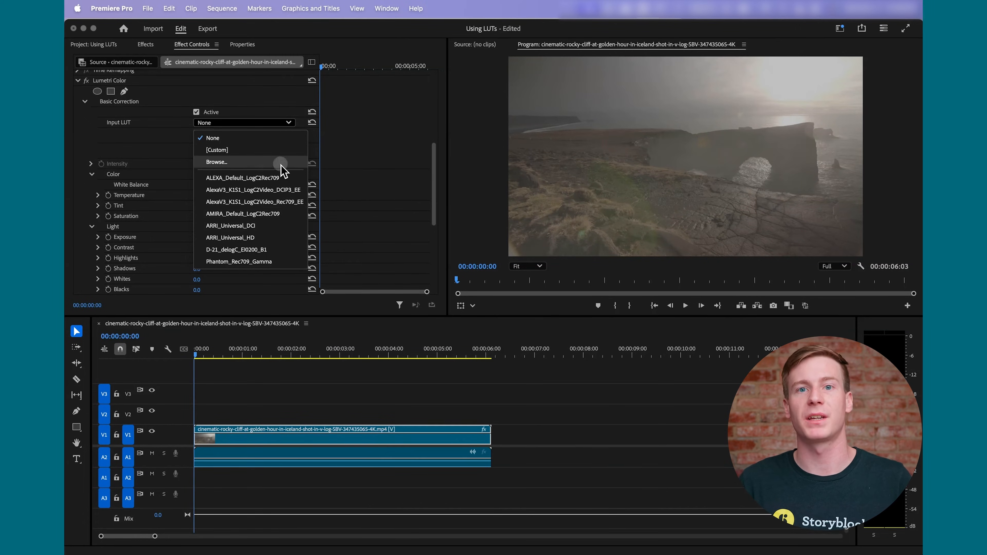
click(216, 162)
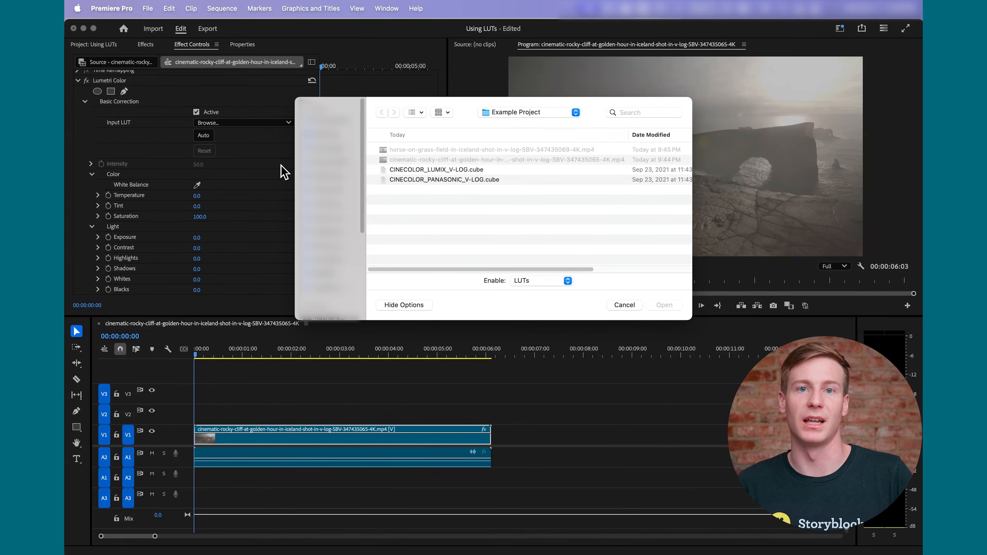
click(444, 180)
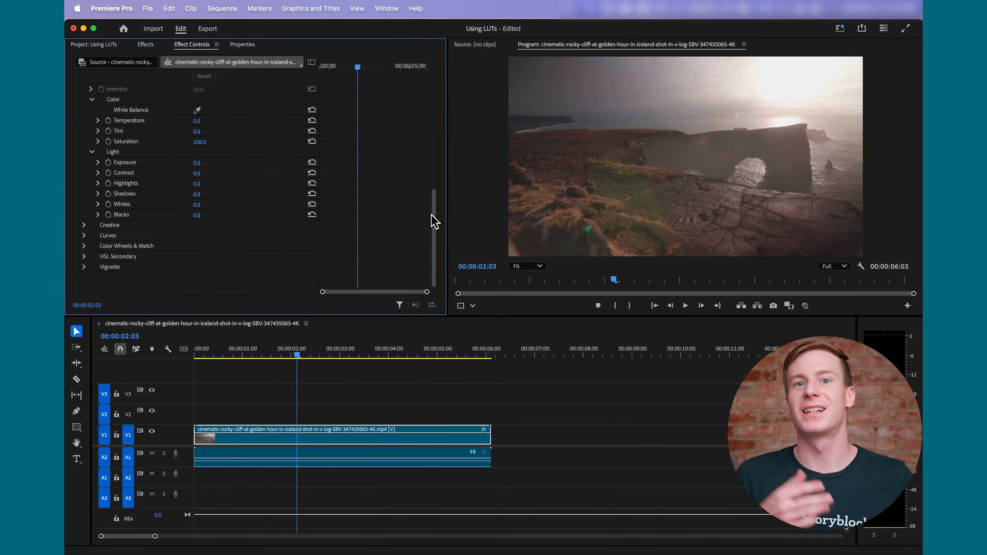
Step: Load LUT 01.cube as the cliff clip's Creative Look, then move to the horse sequence
click(84, 225)
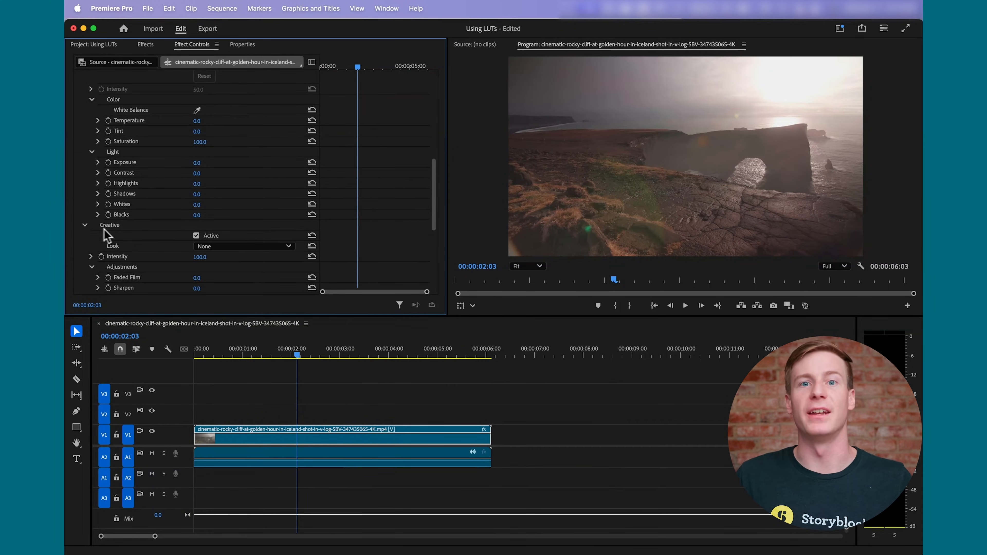
click(244, 246)
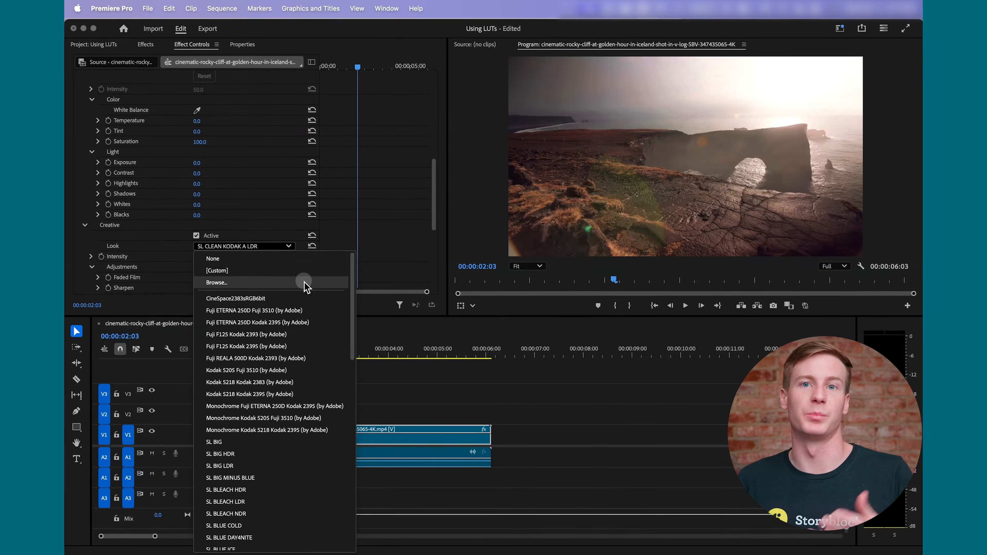
click(217, 282)
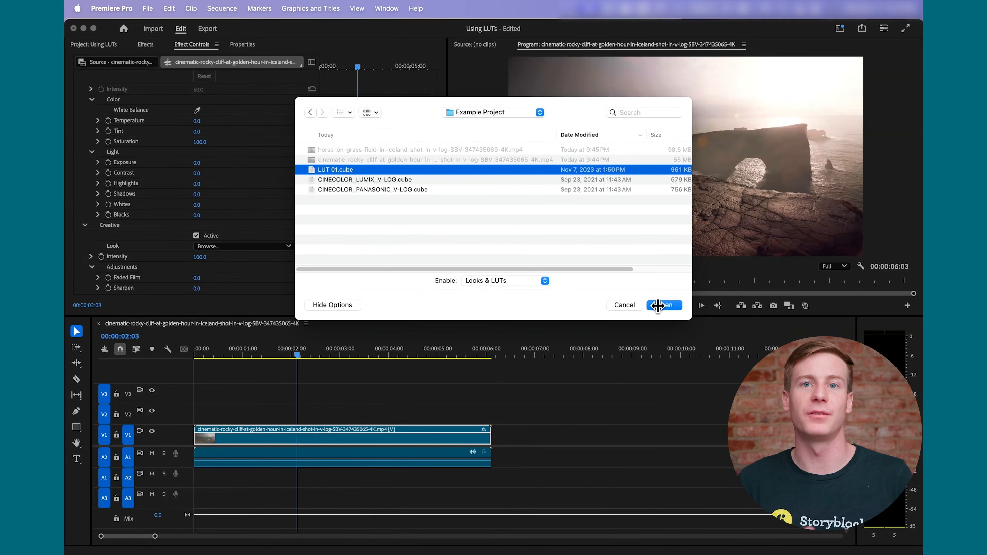
click(663, 305)
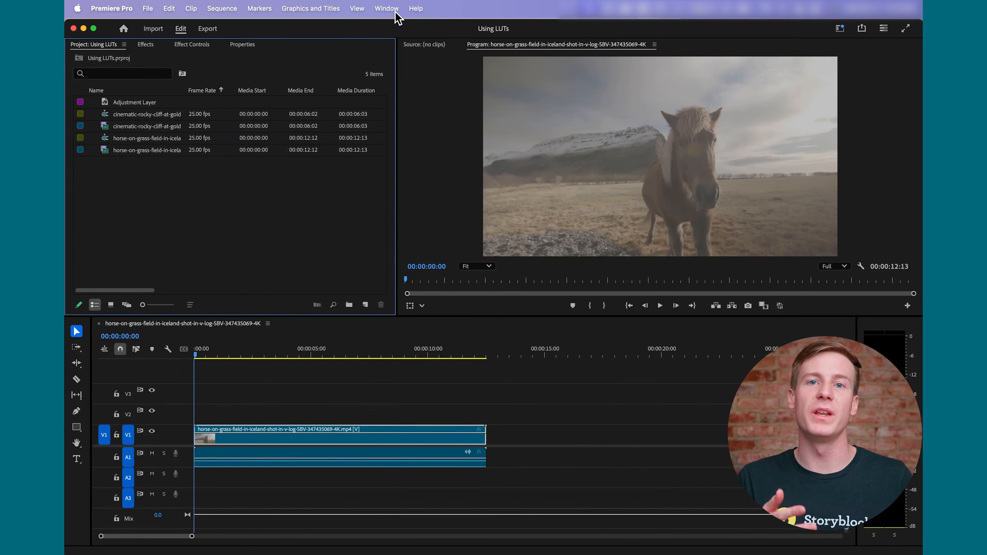
Step: Show the Lumetri Color panel via the Window menu and undock it into a floating window
click(386, 8)
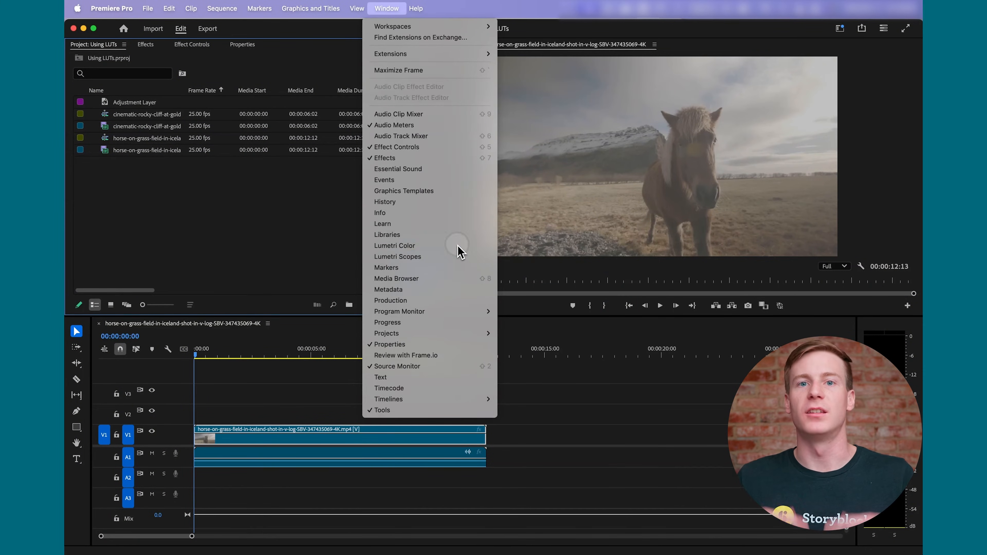
click(395, 245)
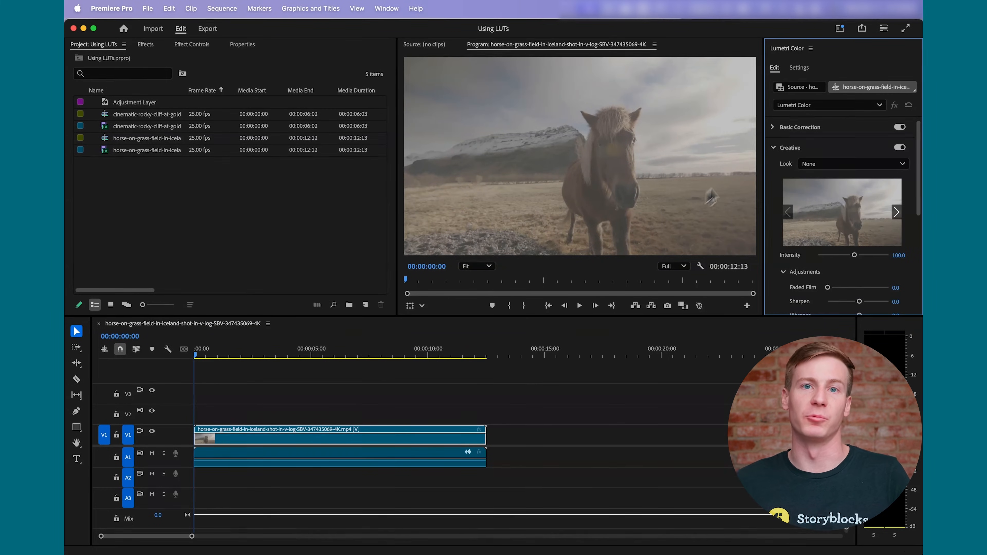
click(822, 49)
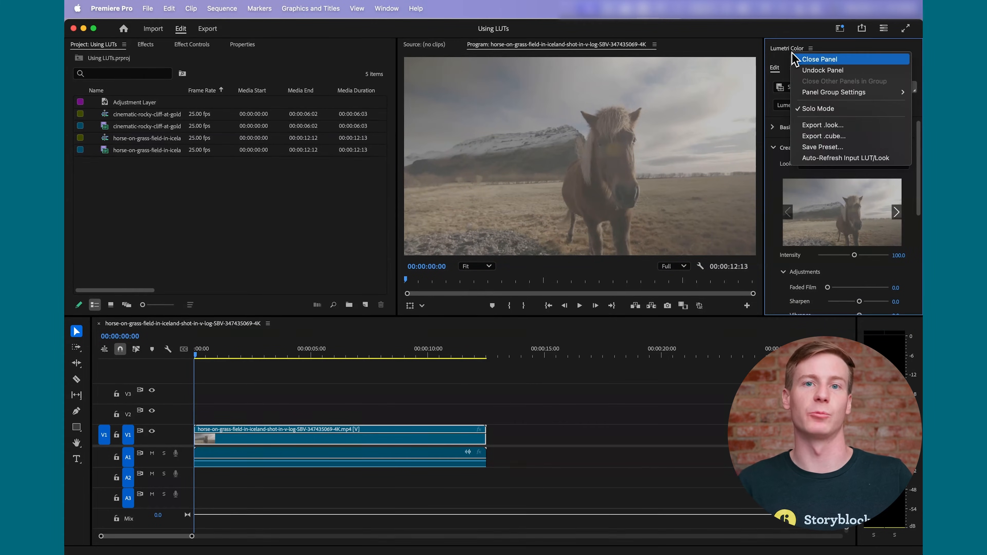
click(822, 70)
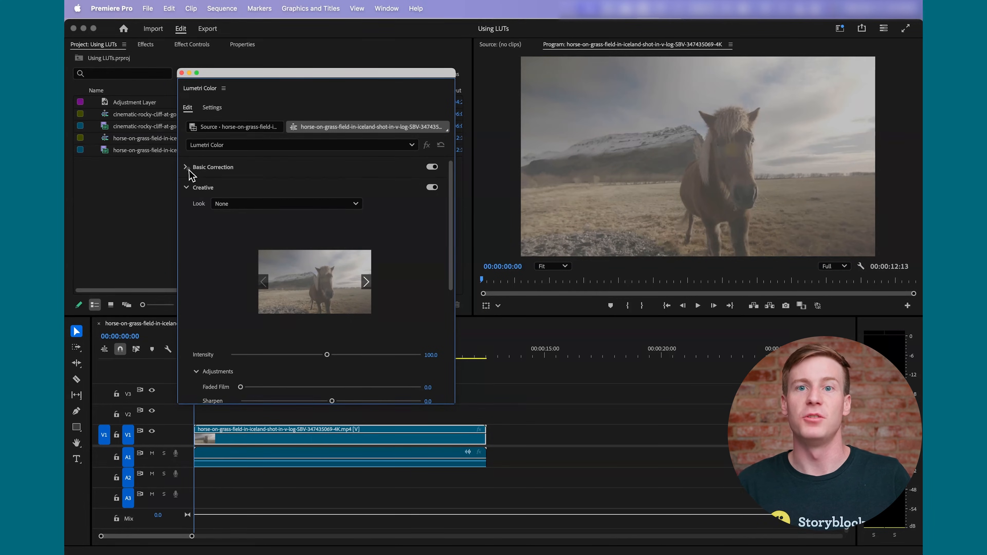
Step: Review the horse clip's Input LUT and Look lists, both still set to None
click(277, 183)
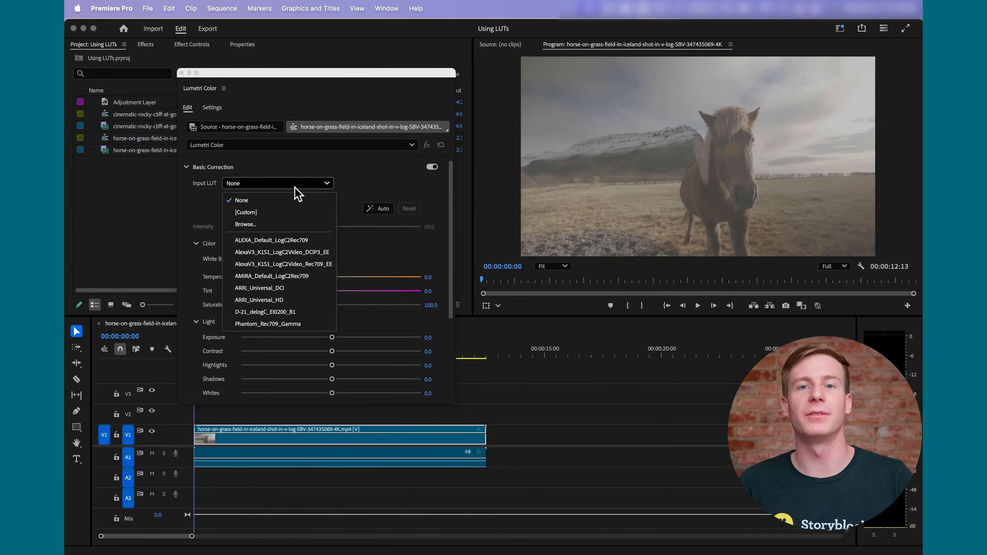
mouse_move(307, 212)
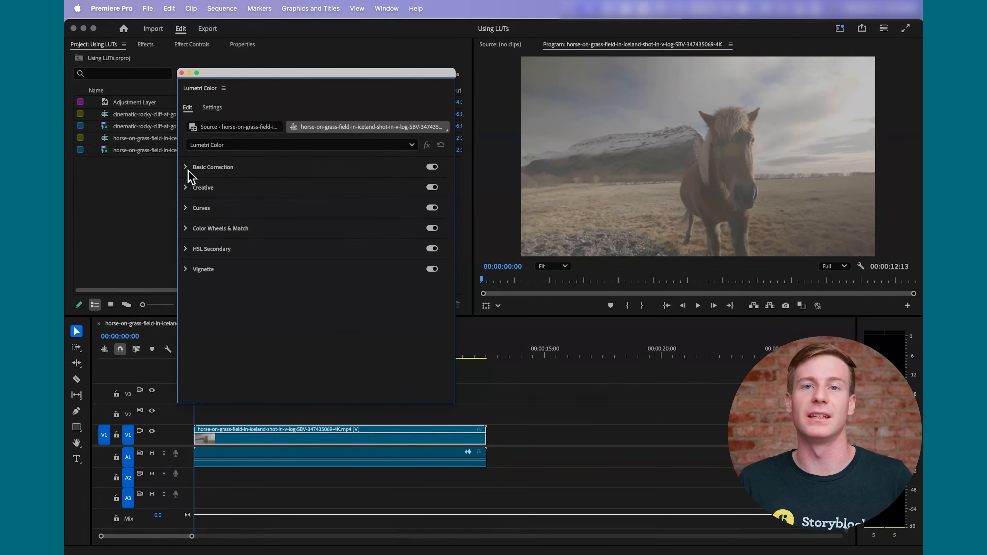
click(286, 203)
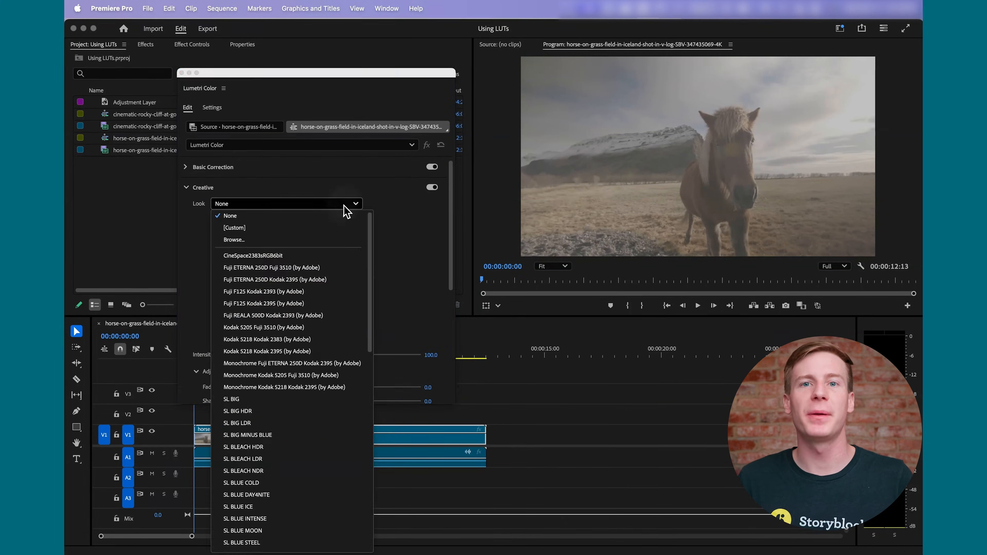
mouse_move(350, 295)
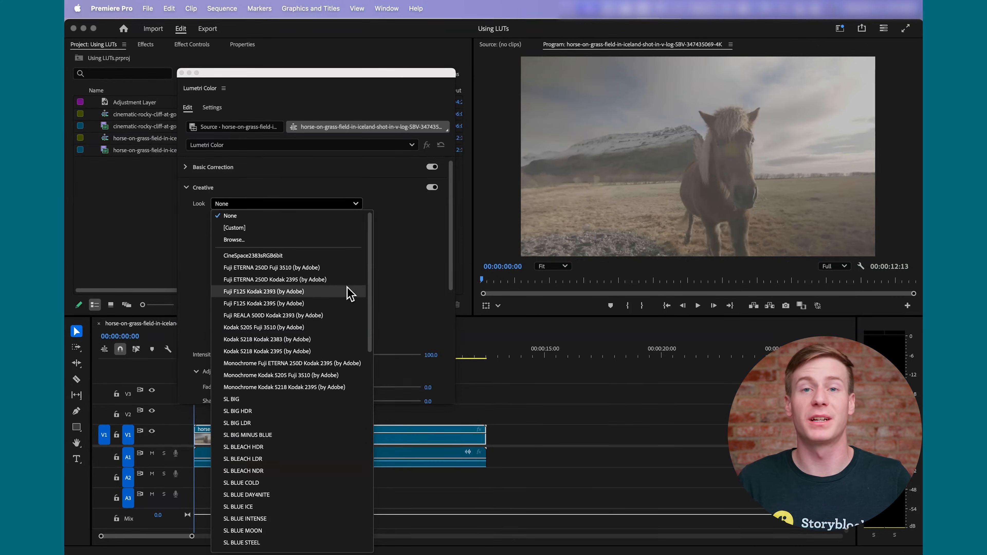
mouse_move(343, 266)
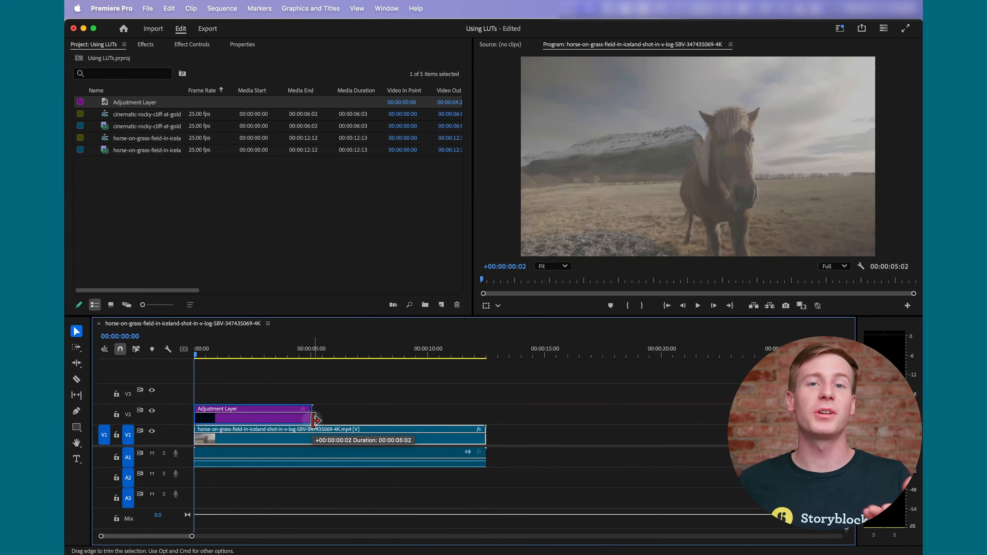
Step: Browse for an Input LUT on the adjustment layer, then view Storyblocks' Stock Media categories
click(277, 183)
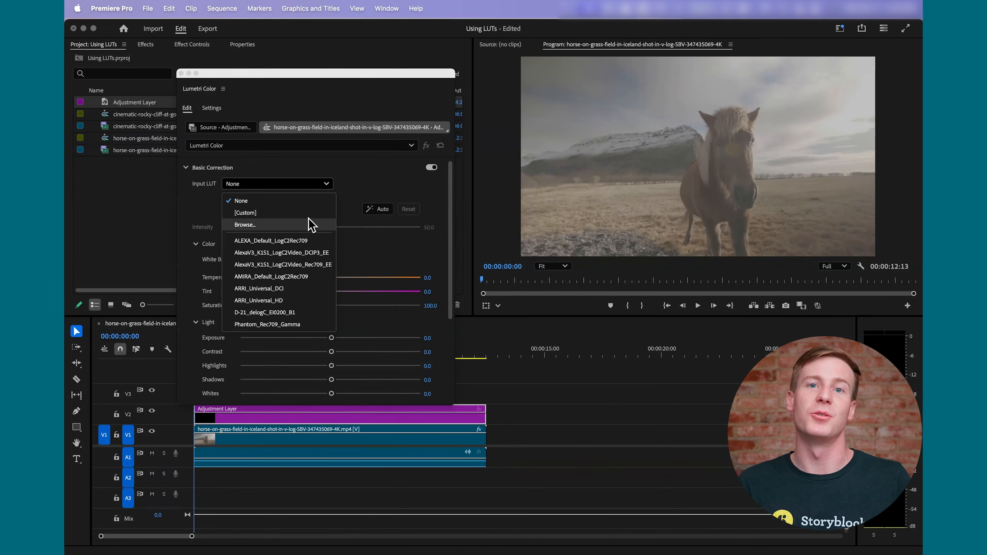
click(245, 224)
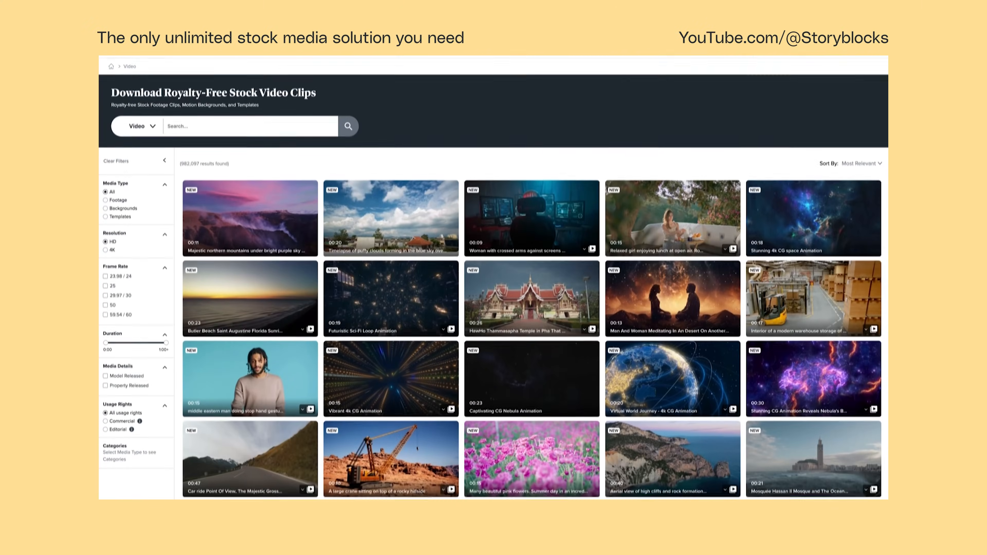
click(255, 82)
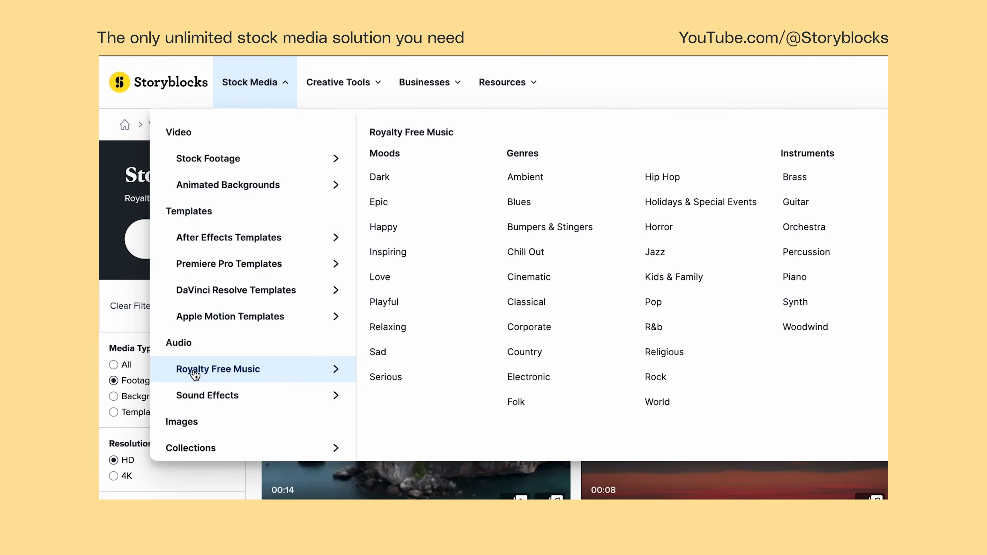